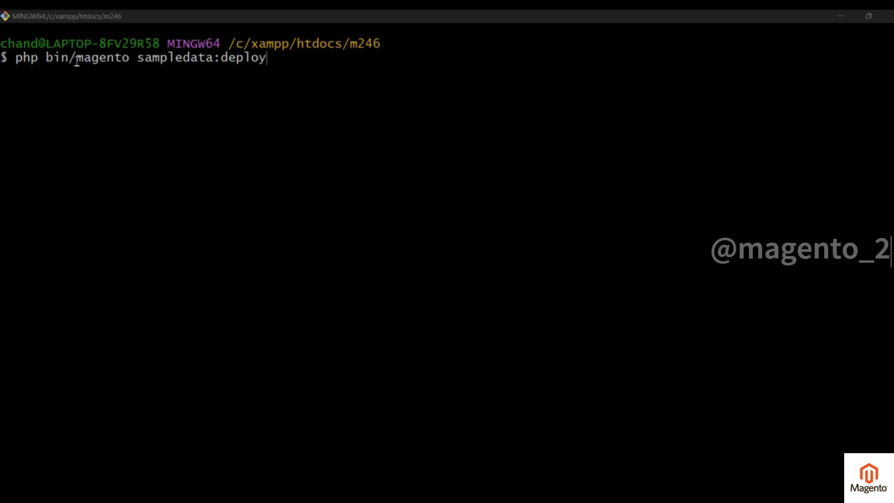
{"action": "mouse_move", "coordinate": [226, 61]}
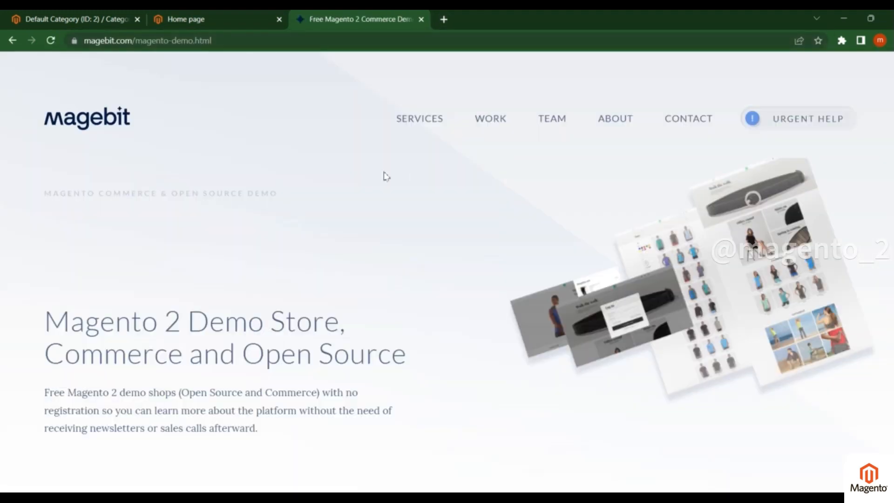
- Scroll down the Luma demo homepage past its sample banners and promotions
{"action": "scroll", "scroll_direction": "down", "scroll_amount": 3}
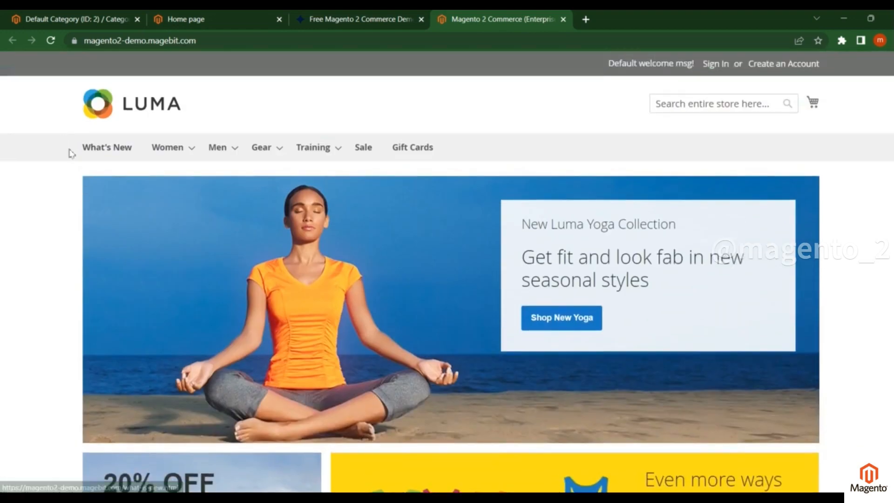
{"action": "mouse_move", "coordinate": [442, 188]}
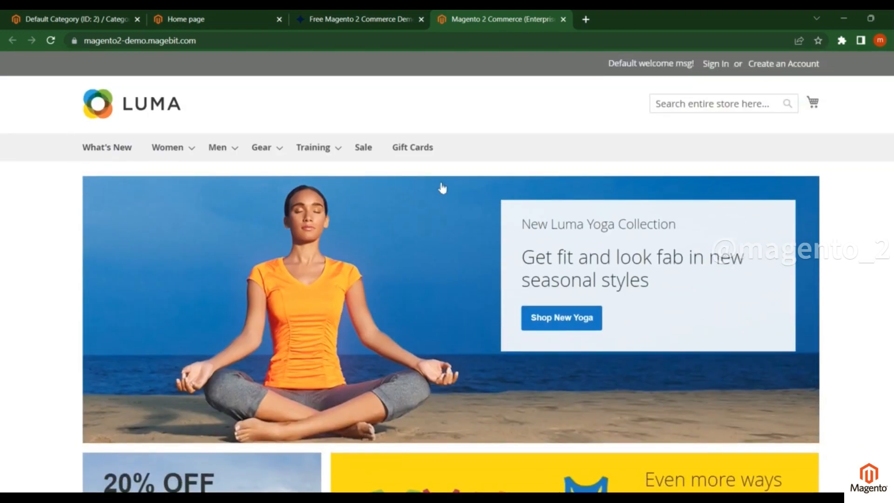
{"action": "mouse_move", "coordinate": [79, 149]}
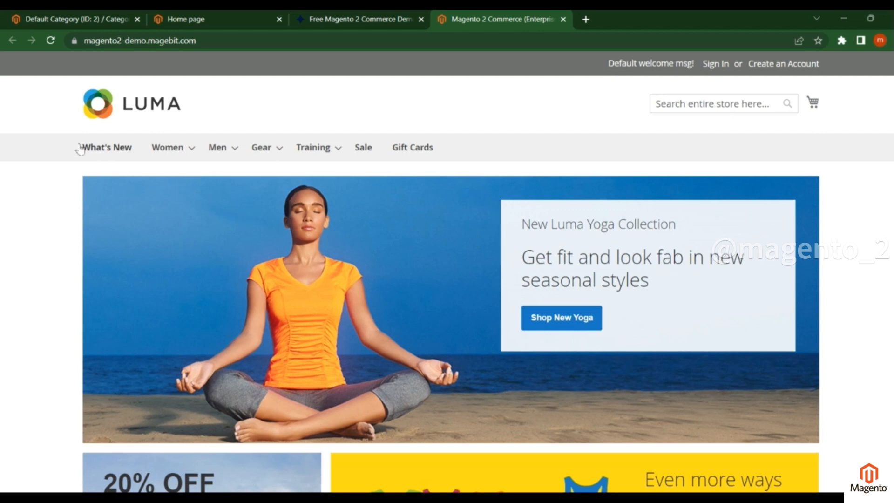
{"action": "scroll", "scroll_direction": "down", "scroll_amount": 3}
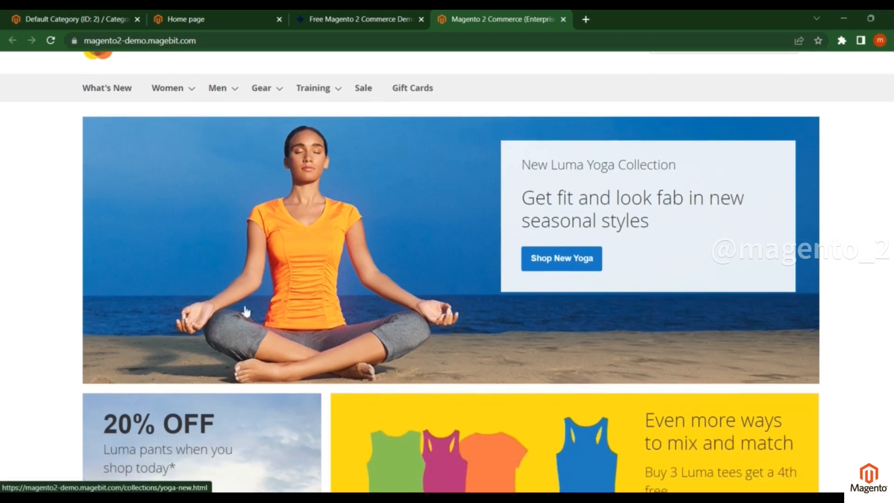
{"action": "mouse_move", "coordinate": [482, 344]}
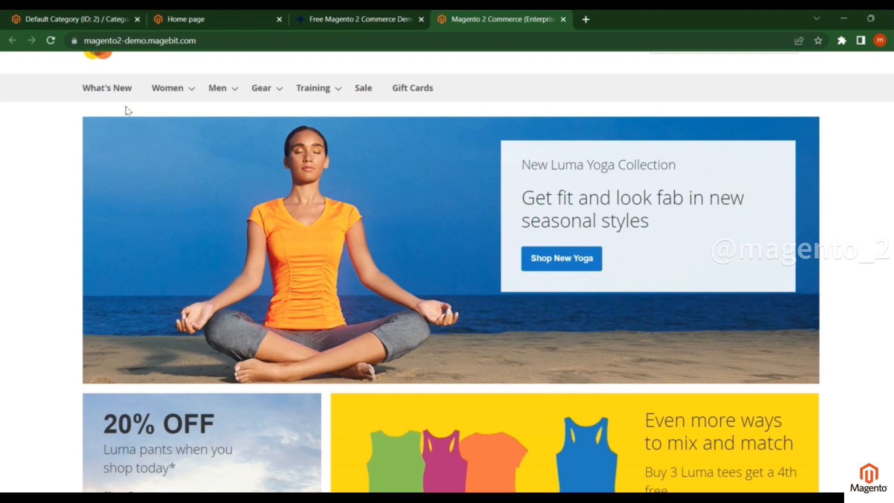
{"action": "mouse_move", "coordinate": [435, 415]}
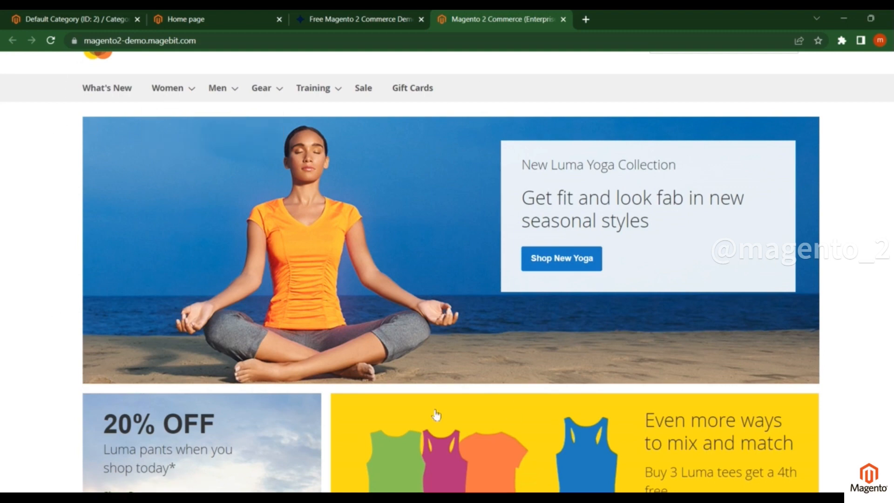
{"action": "scroll", "scroll_direction": "down", "scroll_amount": 3}
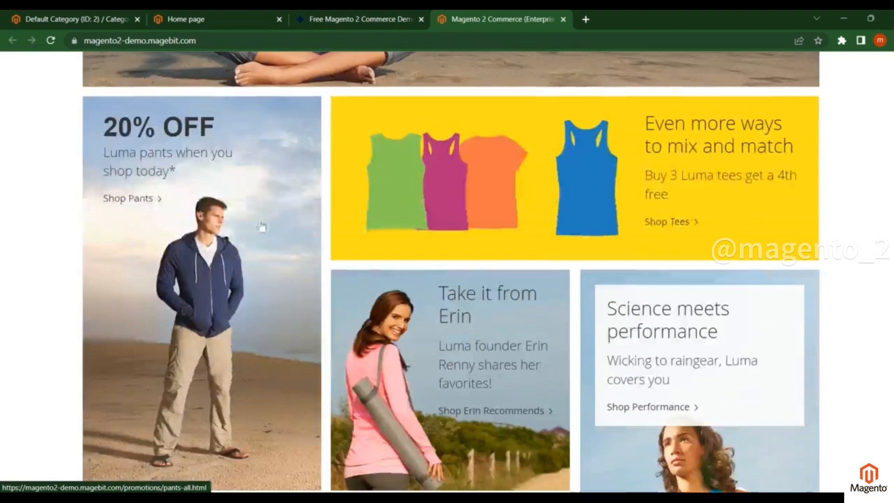
{"action": "scroll", "scroll_direction": "down", "scroll_amount": 3}
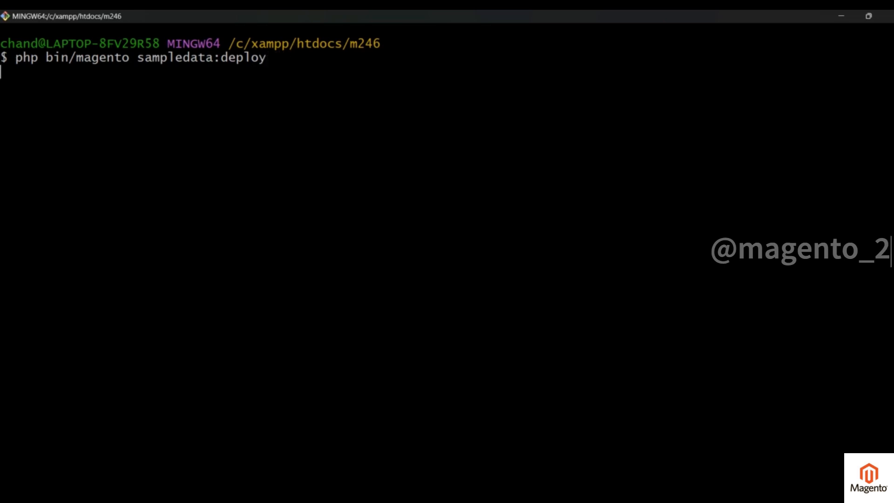
{"action": "mouse_move", "coordinate": [254, 72]}
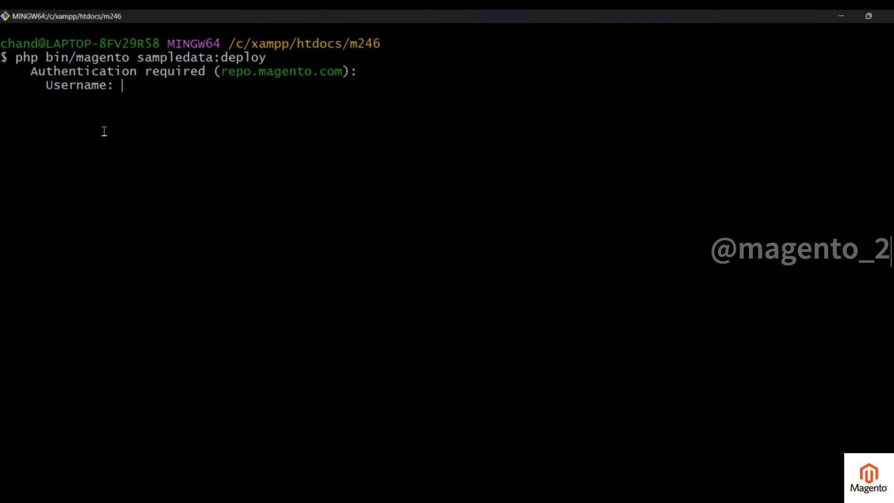
- Run sampledata:deploy until it asks for repo.magento.com authentication
{"action": "double_click", "coordinate": [281, 71]}
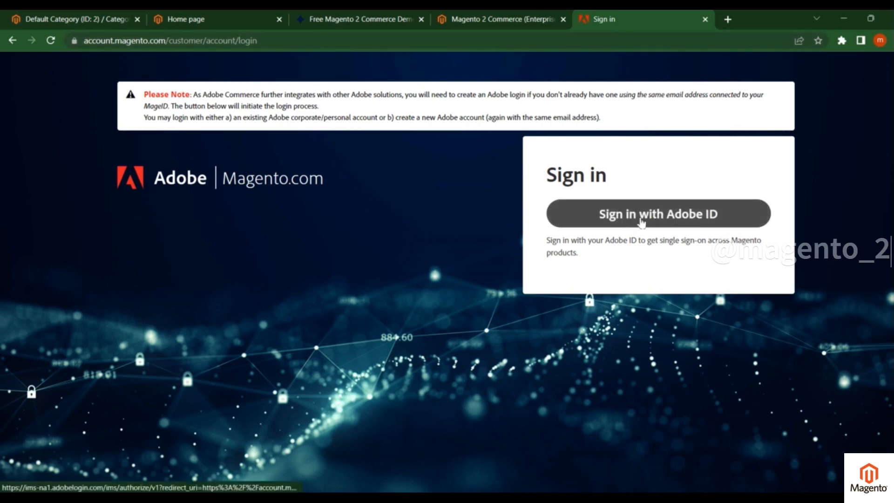
- Sign in to account.magento.com with Adobe ID, continuing with the Google account
{"action": "left_click", "coordinate": [657, 213]}
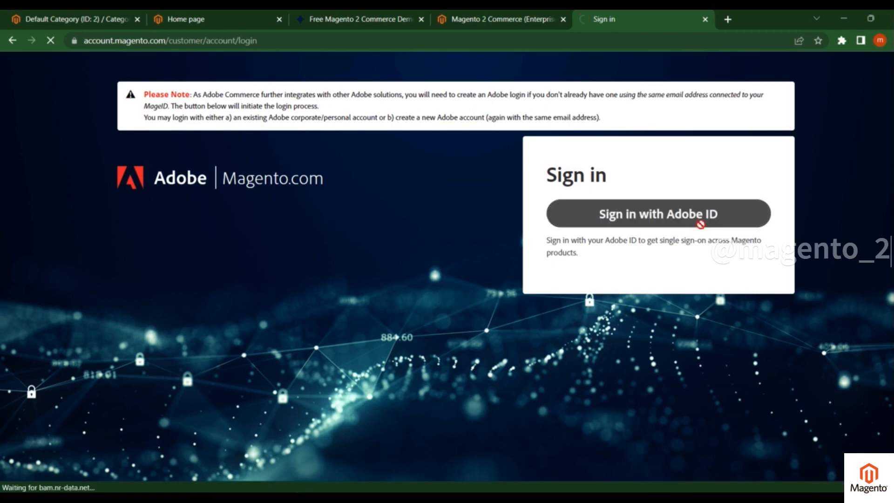
{"action": "left_click", "coordinate": [657, 214]}
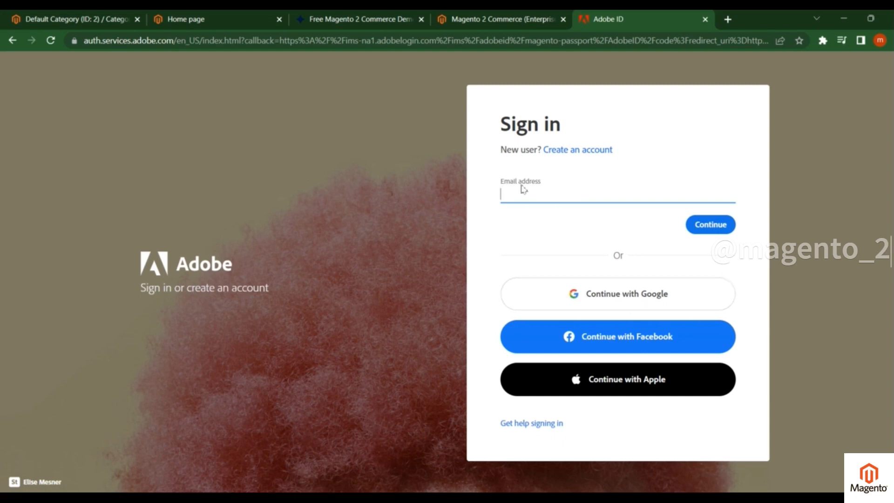
{"action": "mouse_move", "coordinate": [626, 296]}
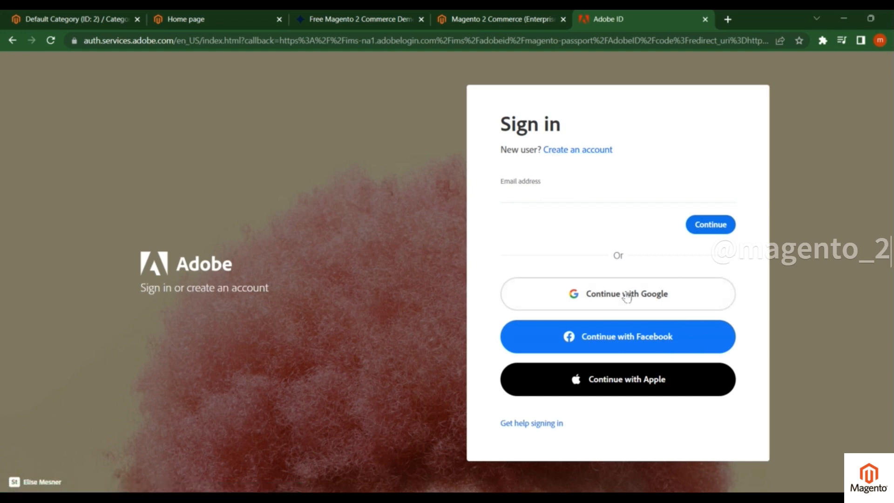
{"action": "left_click", "coordinate": [617, 293]}
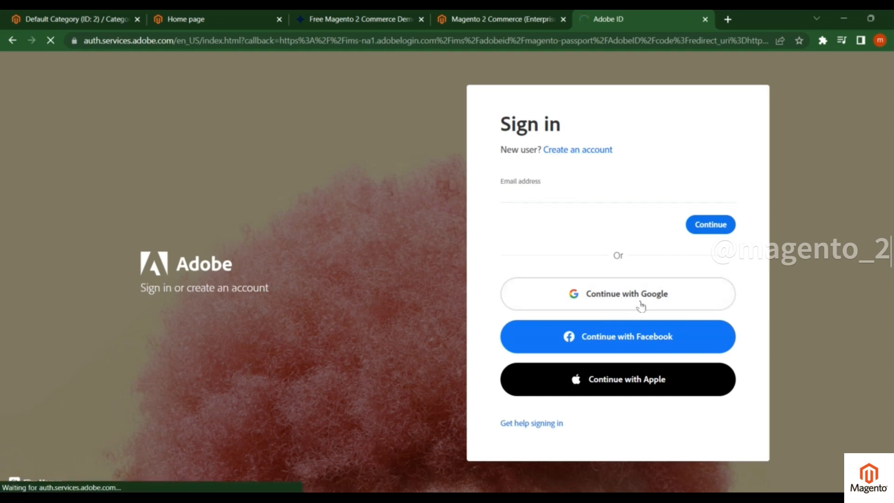
{"action": "left_click", "coordinate": [618, 293]}
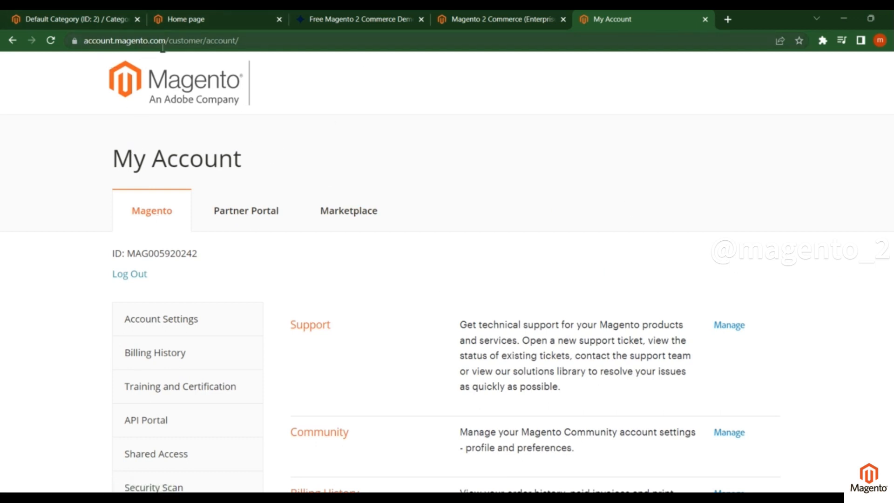
- Switch from the My Account overview to the Marketplace area of the account
{"action": "scroll", "scroll_direction": "down", "scroll_amount": 3}
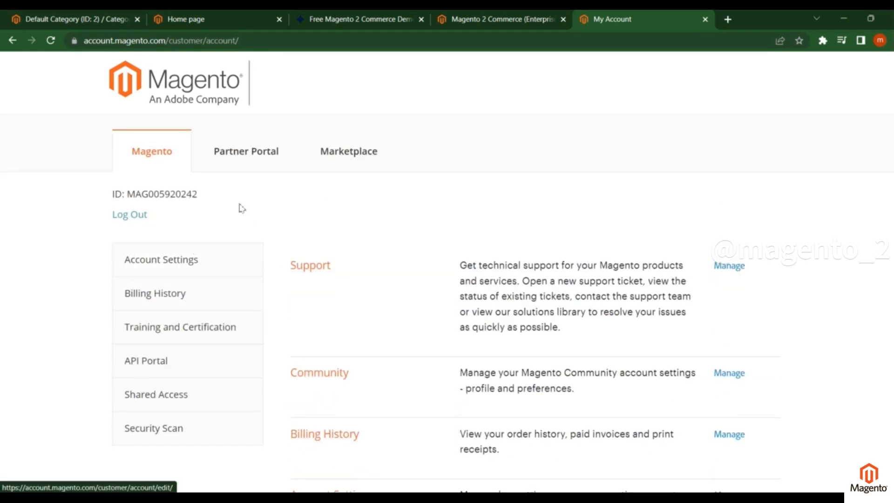
{"action": "left_click", "coordinate": [347, 151]}
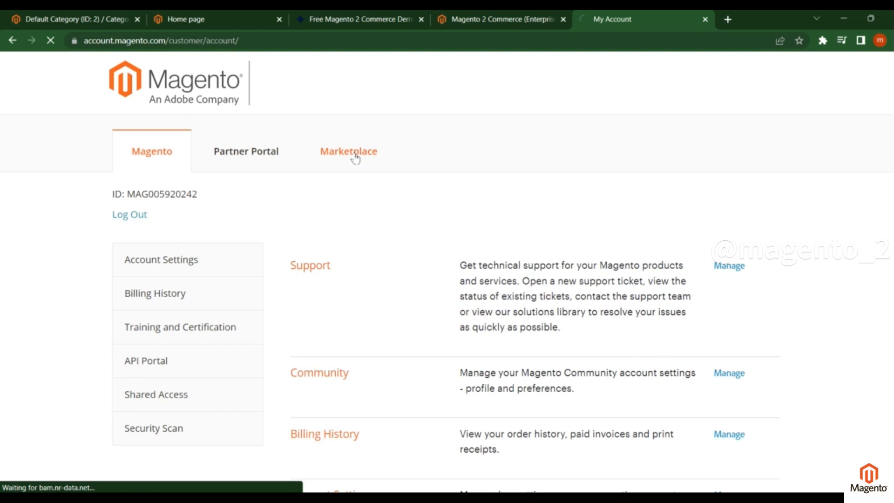
{"action": "left_click", "coordinate": [348, 151]}
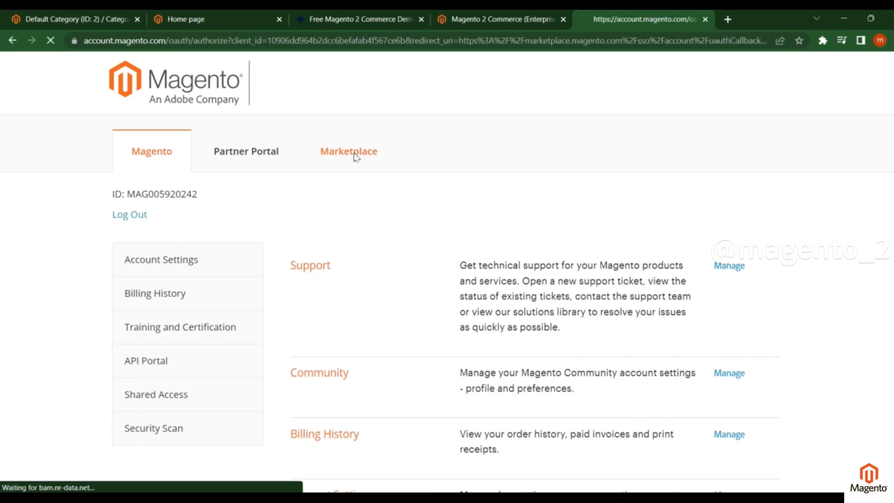
{"action": "left_click", "coordinate": [347, 150]}
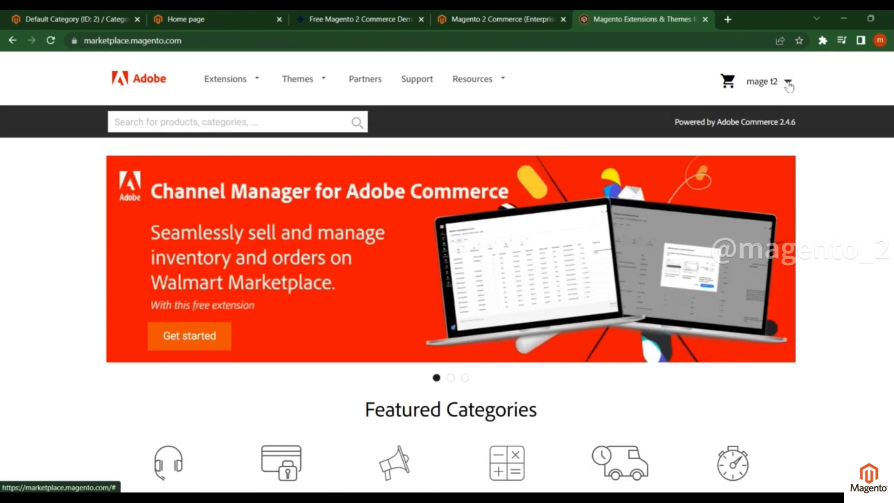
- Find the magento2 access keys in the Marketplace profile and copy the public key
{"action": "left_click", "coordinate": [761, 81]}
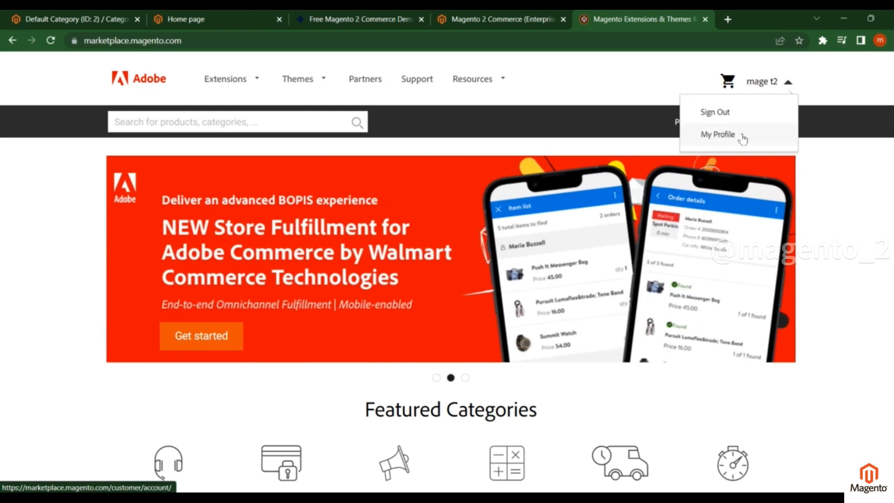
{"action": "left_click", "coordinate": [717, 135]}
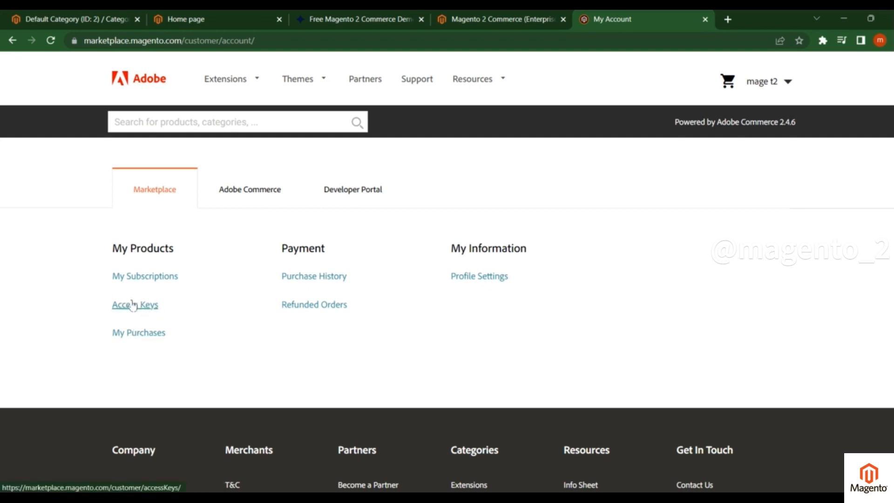
{"action": "left_click", "coordinate": [134, 304]}
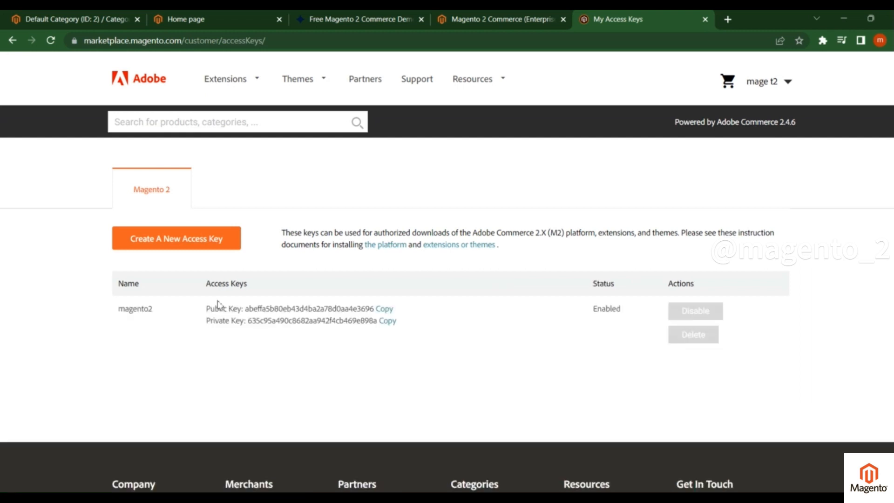
{"action": "mouse_move", "coordinate": [222, 311]}
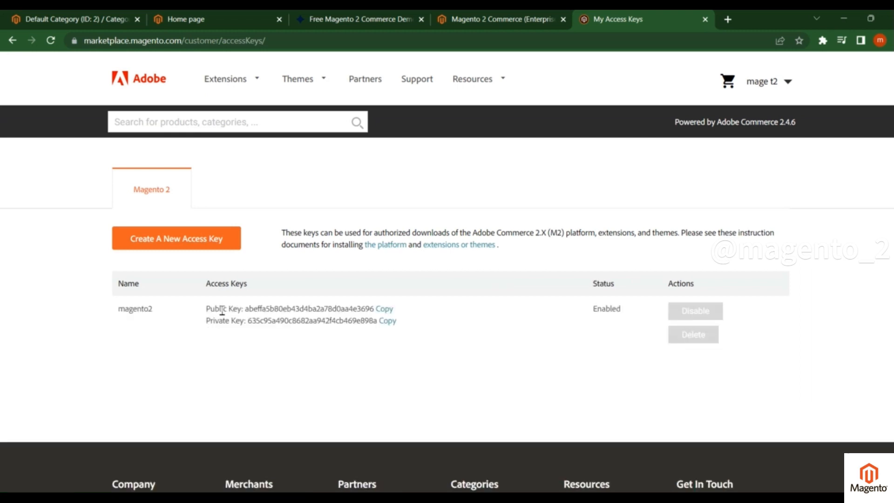
{"action": "mouse_move", "coordinate": [319, 331]}
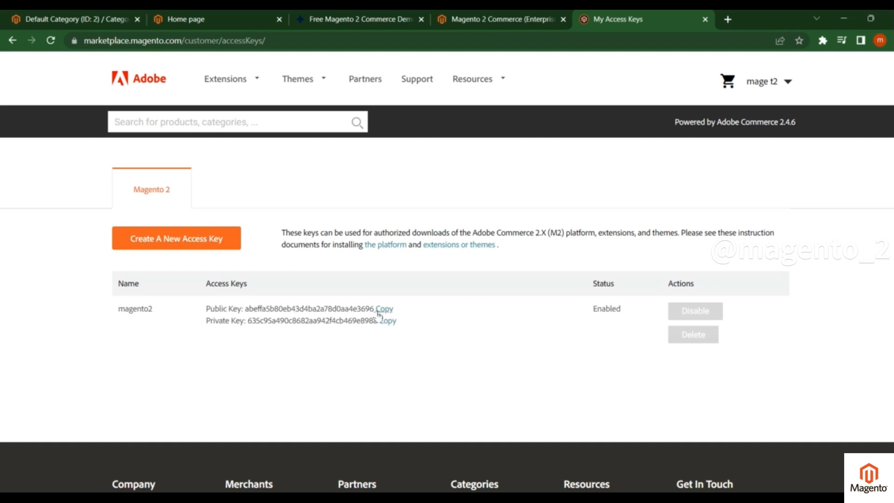
{"action": "left_click", "coordinate": [384, 308]}
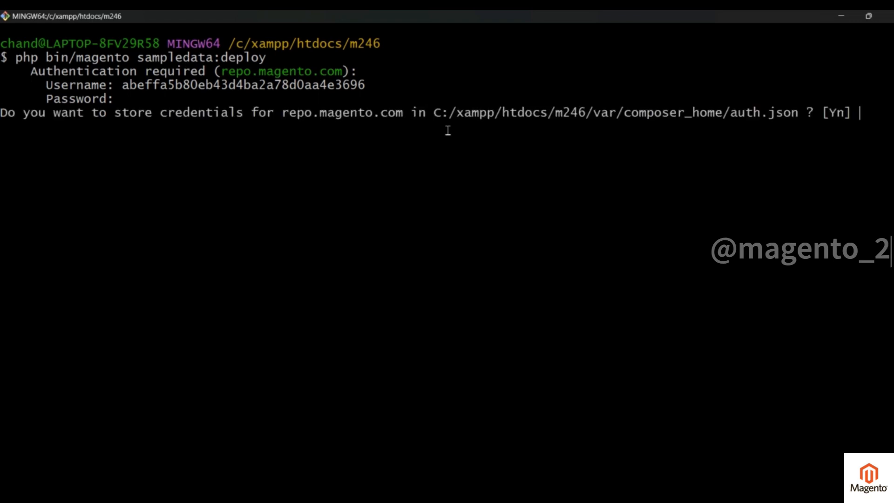
{"action": "mouse_move", "coordinate": [766, 117]}
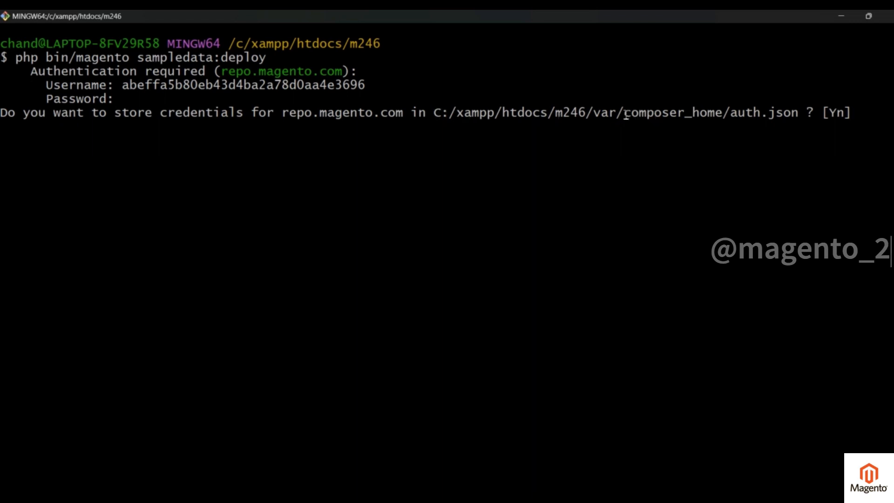
{"action": "mouse_move", "coordinate": [732, 112]}
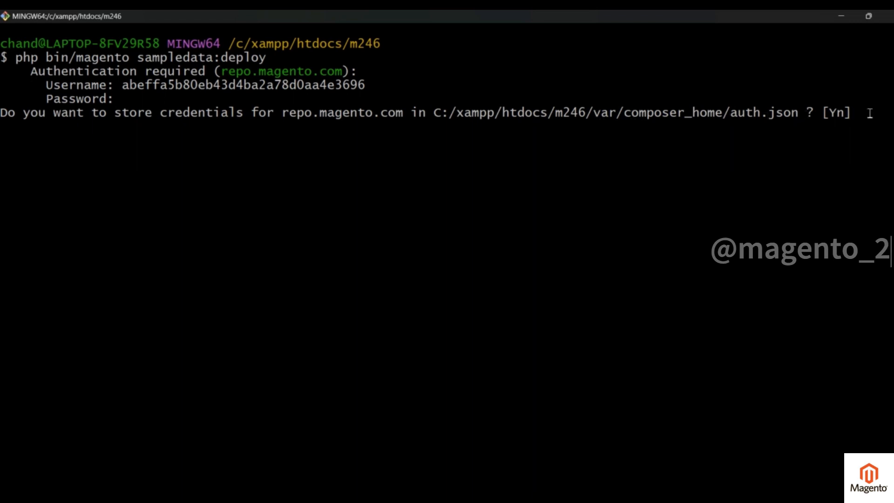
- Answer Y to store the repo.magento.com credentials in auth.json and resume the deploy
{"action": "type", "text": "Y"}
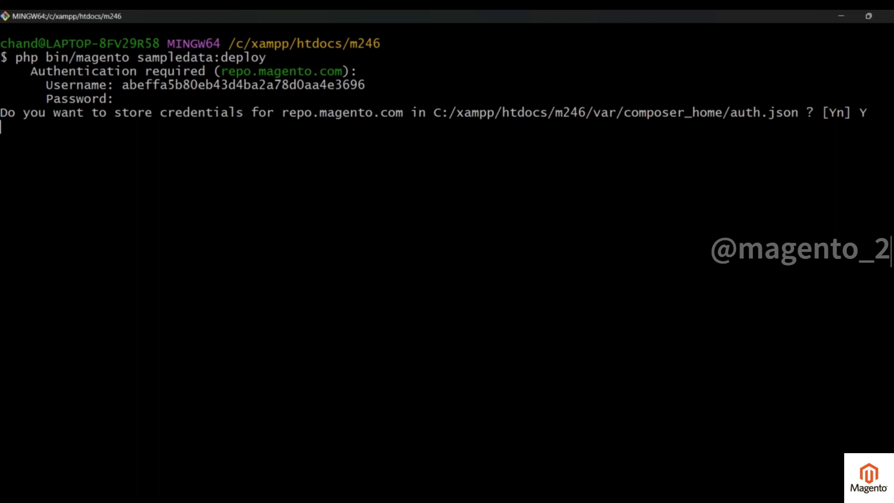
{"action": "key", "text": "enter"}
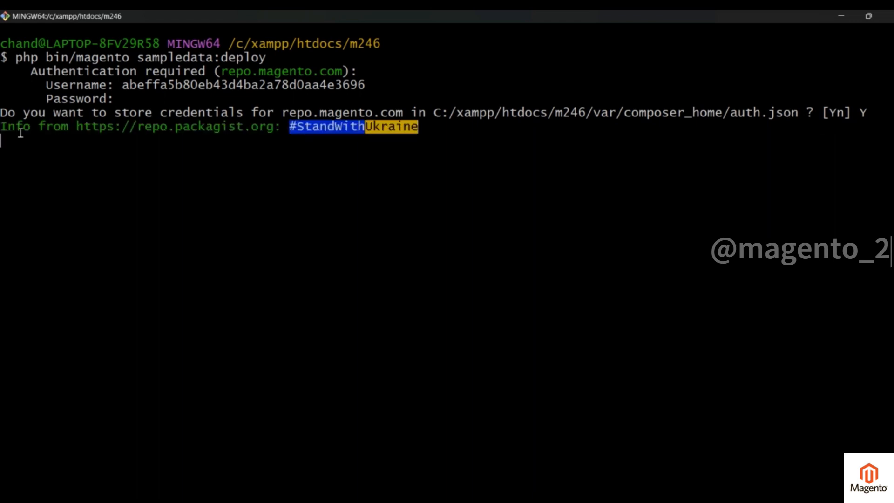
{"action": "mouse_move", "coordinate": [785, 128]}
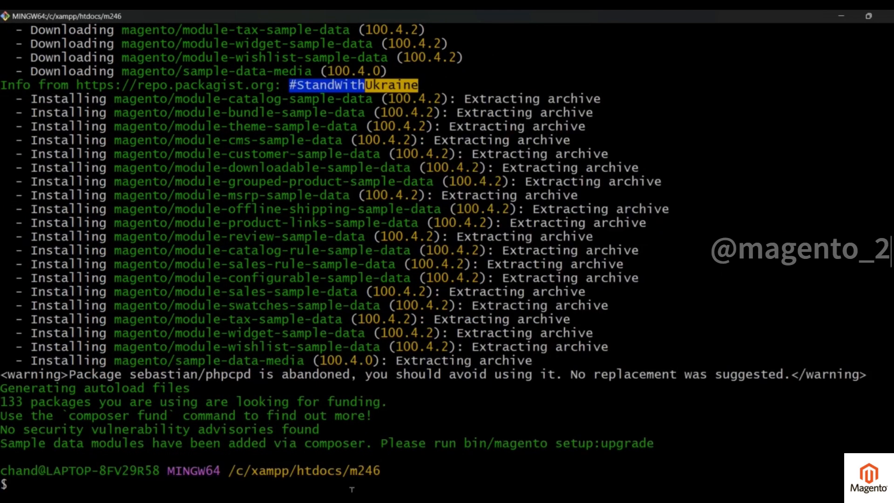
{"action": "mouse_move", "coordinate": [233, 480]}
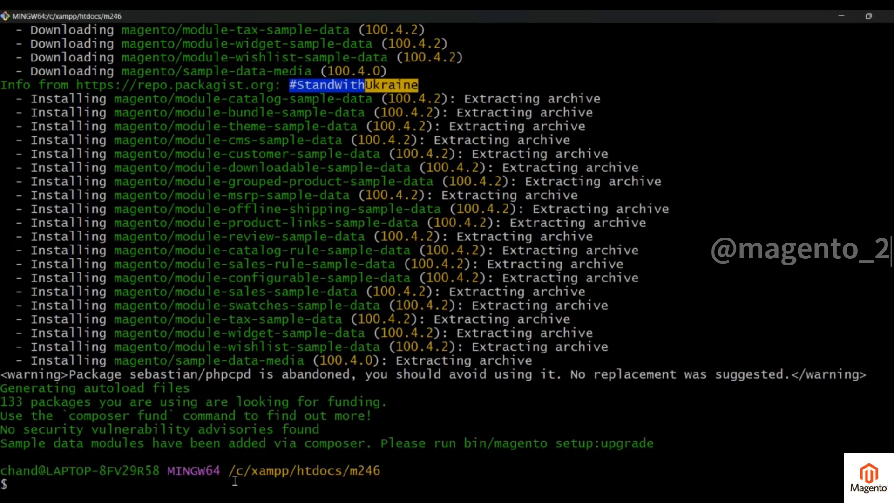
- Run the chained s:up, s:d:c, s:s:d -f and in:rein commands and watch setup:upgrade progress
{"action": "key", "text": "ctrl+r"}
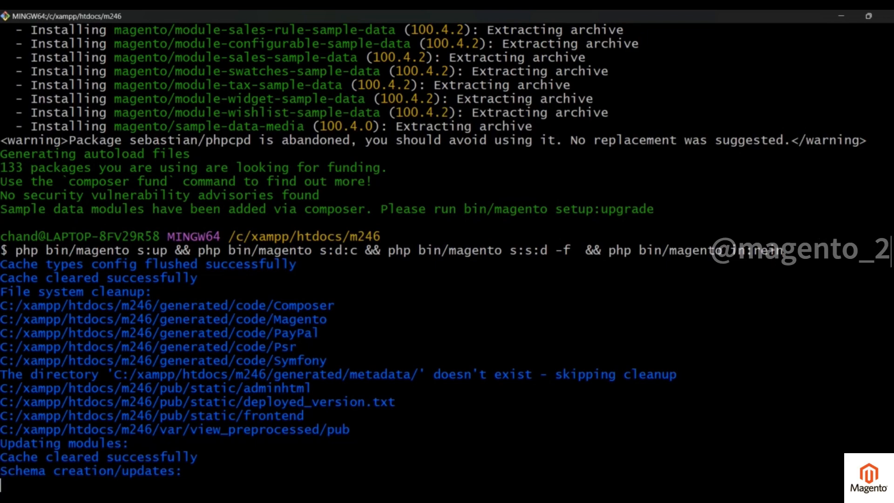
{"action": "scroll", "scroll_direction": "down", "scroll_amount": 3}
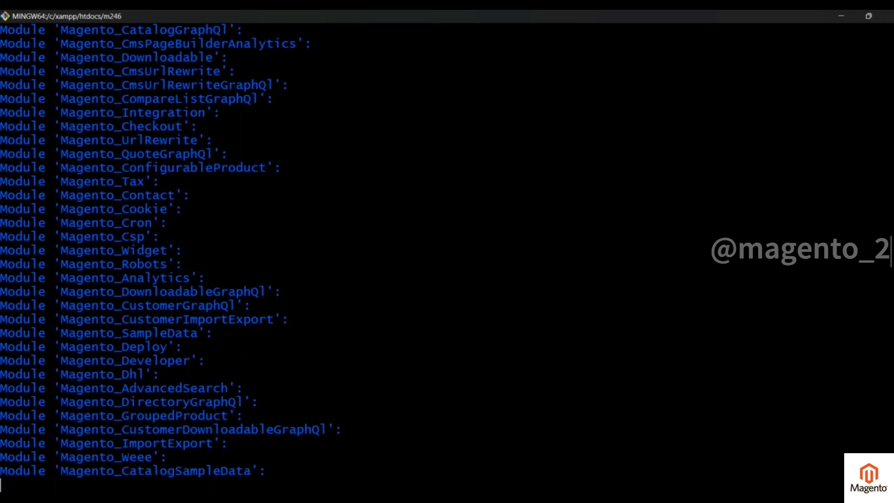
{"action": "mouse_move", "coordinate": [755, 202]}
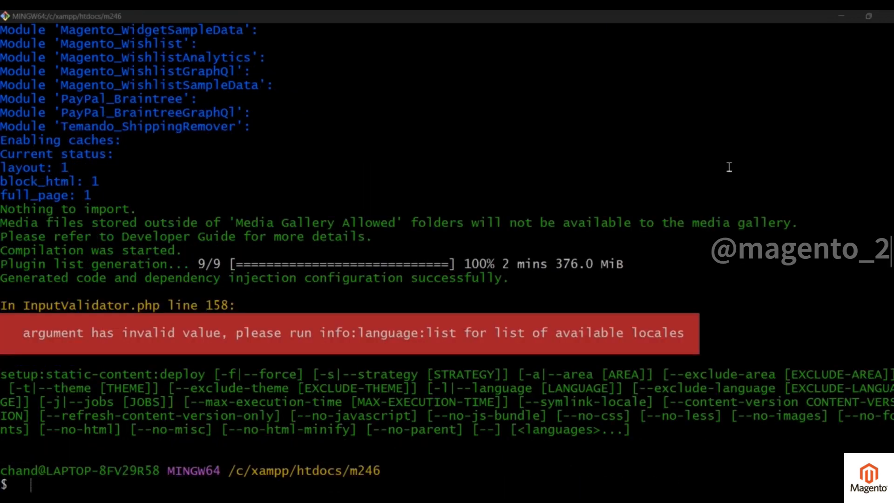
{"action": "mouse_move", "coordinate": [457, 448]}
{"action": "type", "text": "php bin/magento s:up && php bin/magento s:d:c && php bin/magento s:s:d -f  && php bin/magento in:rei"}
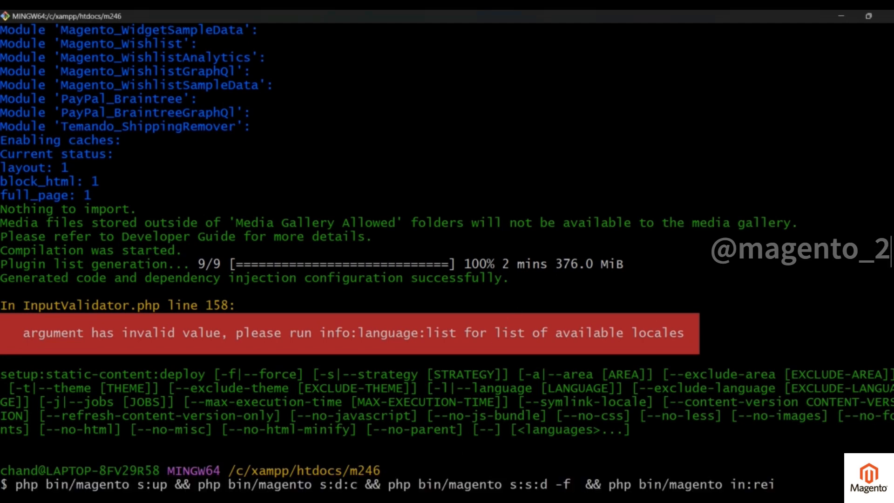
- Rerun php bin/magento s:s:d -f for the themes, then php bin/magento in:rein to rebuild indexes
{"action": "type", "text": "n"}
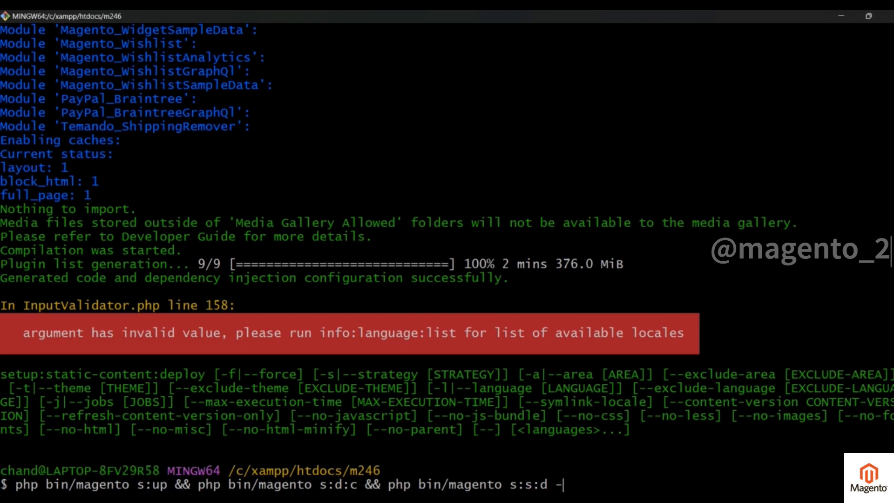
{"action": "type", "text": "f"}
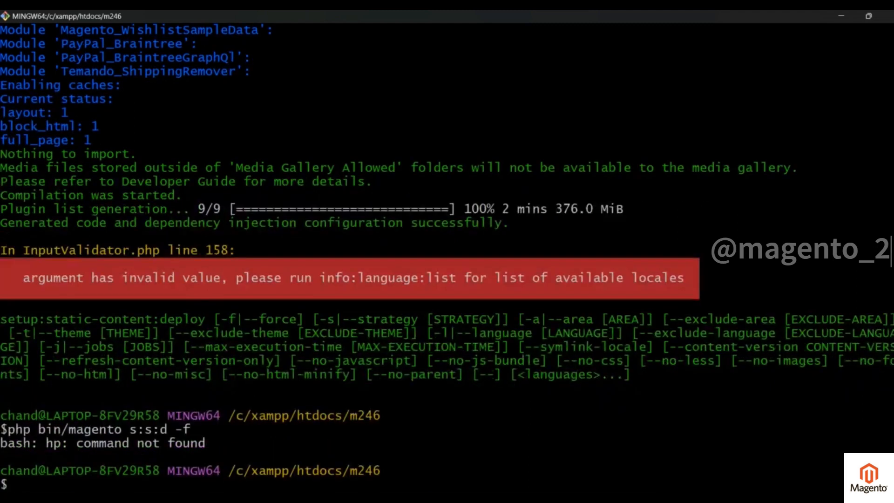
{"action": "type", "text": "hp bin/magento s:s:d -ff"}
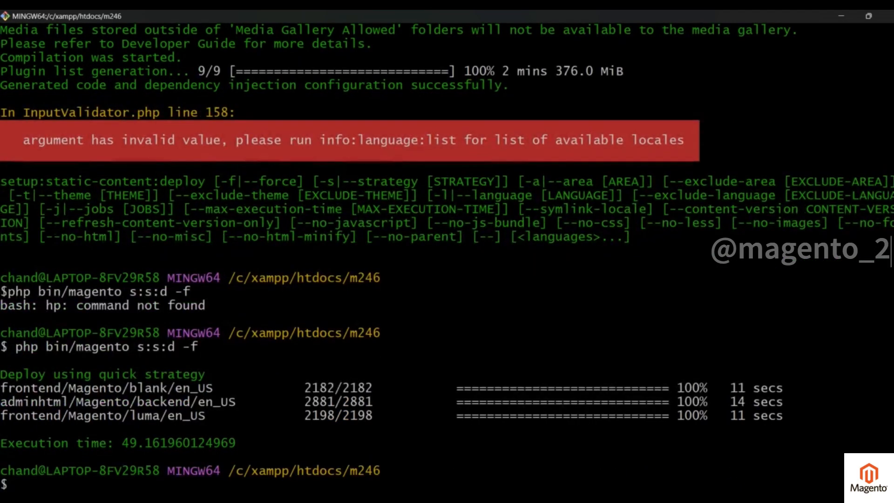
{"action": "type", "text": "php bin/magento"}
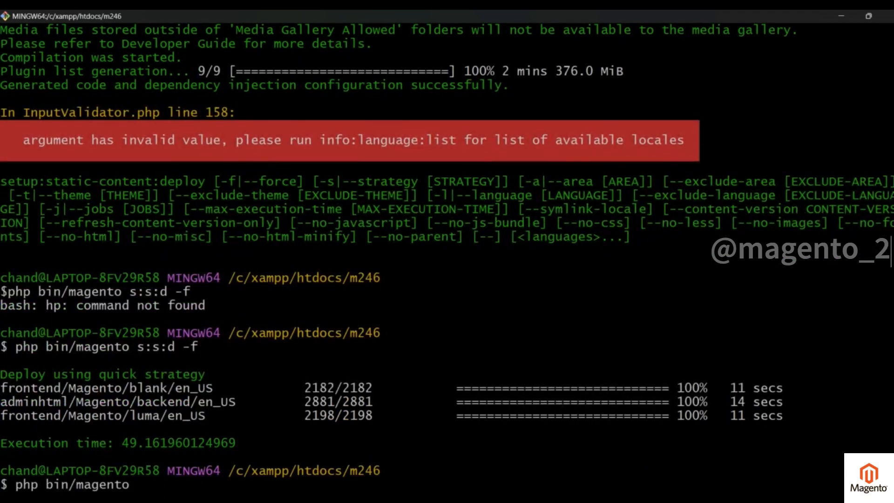
{"action": "type", "text": "in:rein"}
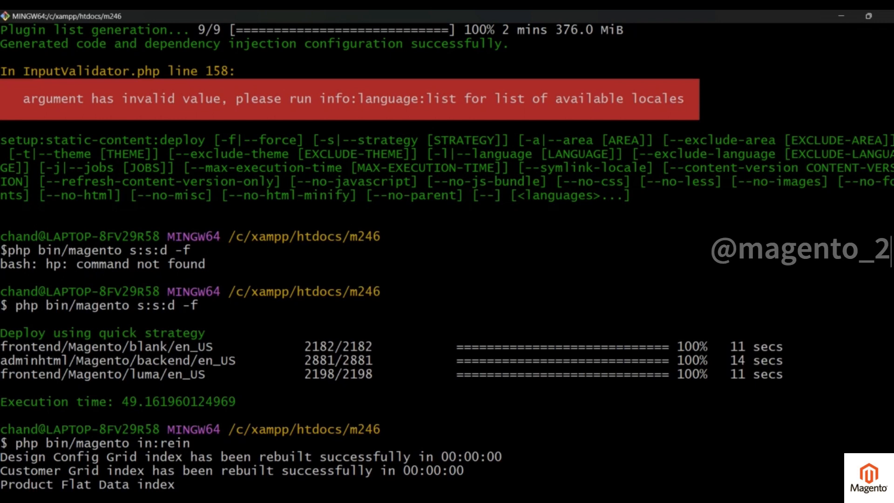
{"action": "scroll", "scroll_direction": "down", "scroll_amount": 3}
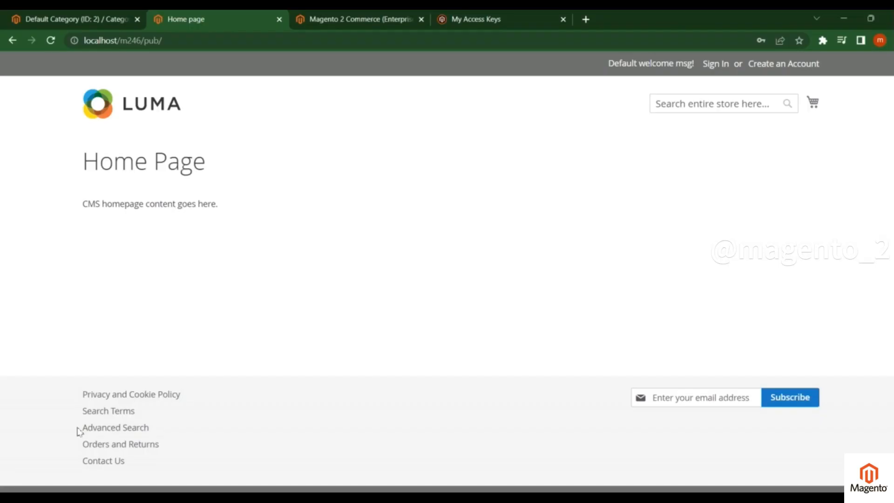
- Reload localhost/m246/pub/ and scroll to the yoga banner and Hot Sellers products
{"action": "left_click", "coordinate": [50, 40]}
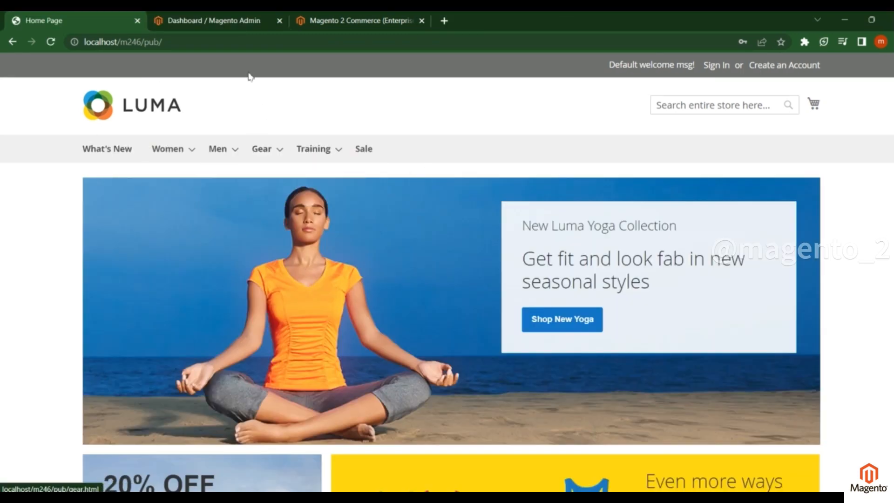
{"action": "left_click", "coordinate": [360, 20]}
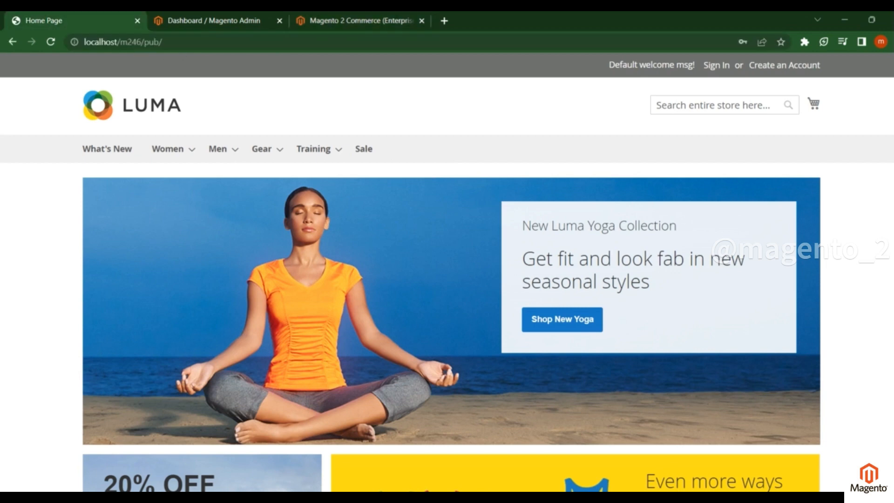
{"action": "left_click", "coordinate": [120, 42]}
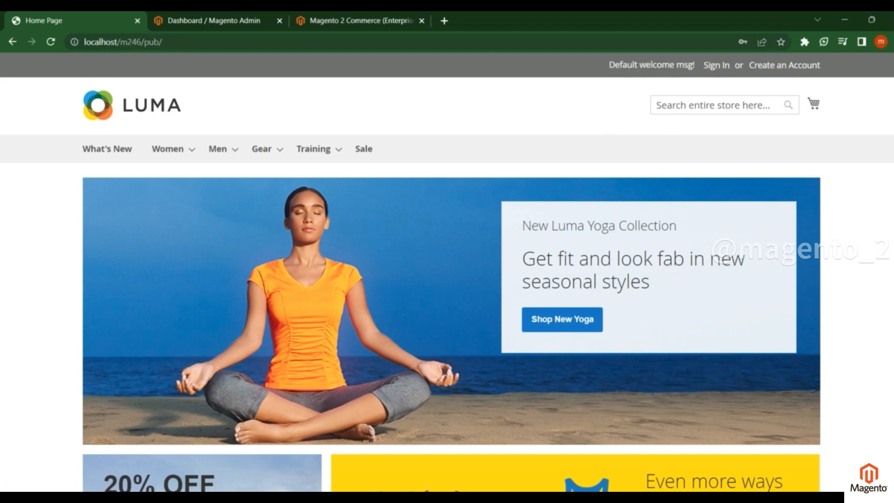
{"action": "scroll", "scroll_direction": "down", "scroll_amount": 3}
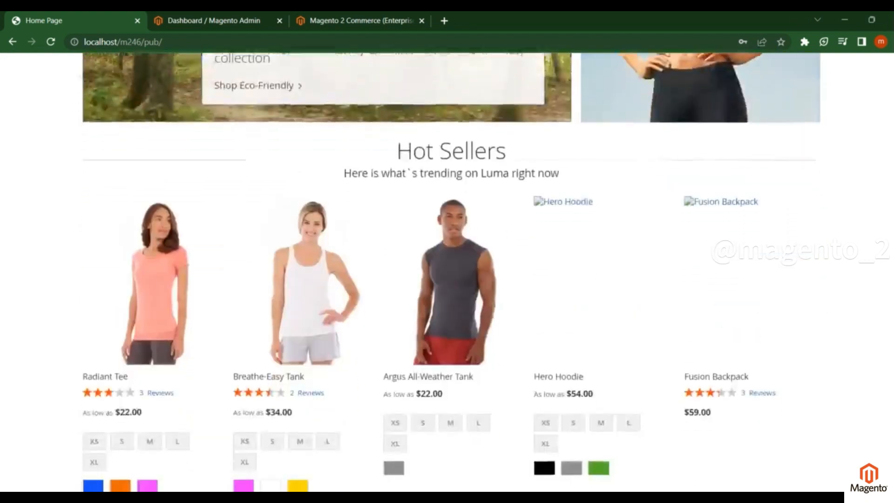
{"action": "scroll", "scroll_direction": "down", "scroll_amount": 3}
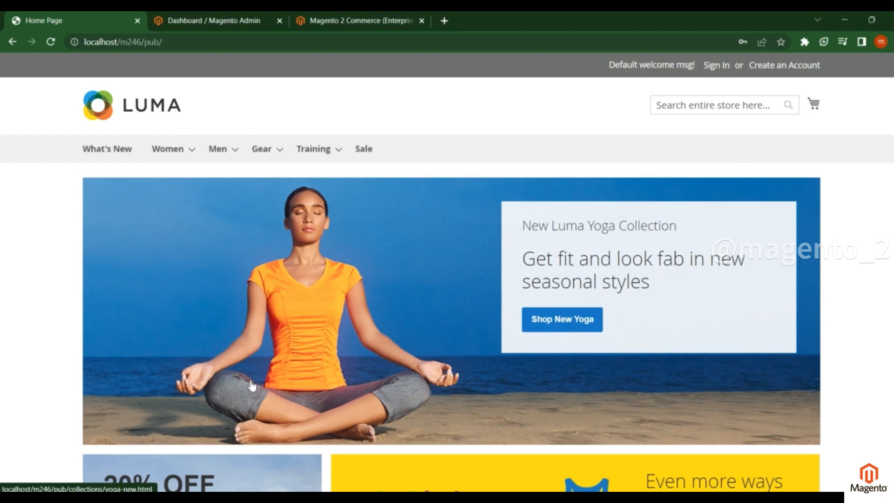
{"action": "mouse_move", "coordinate": [4, 293]}
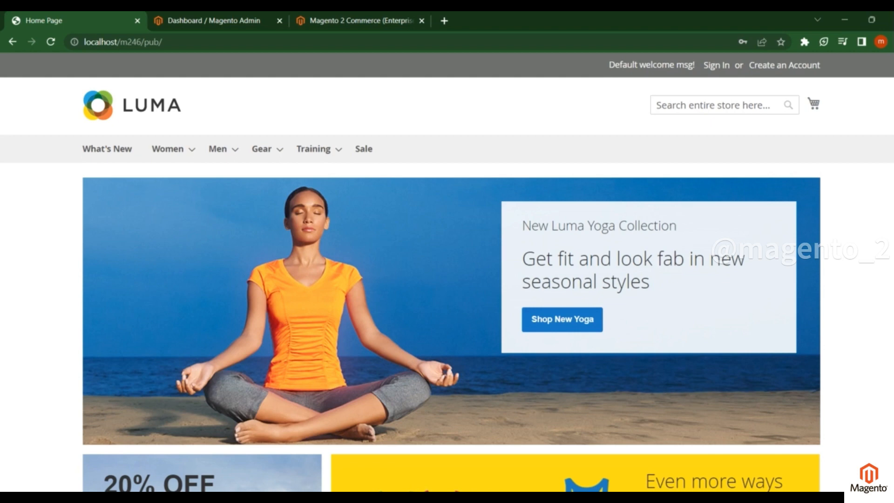
{"action": "mouse_move", "coordinate": [433, 142]}
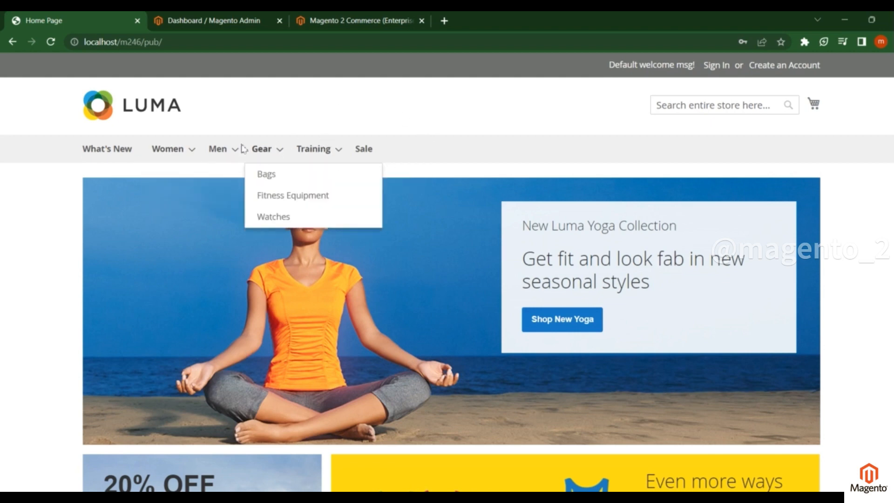
{"action": "mouse_move", "coordinate": [222, 149]}
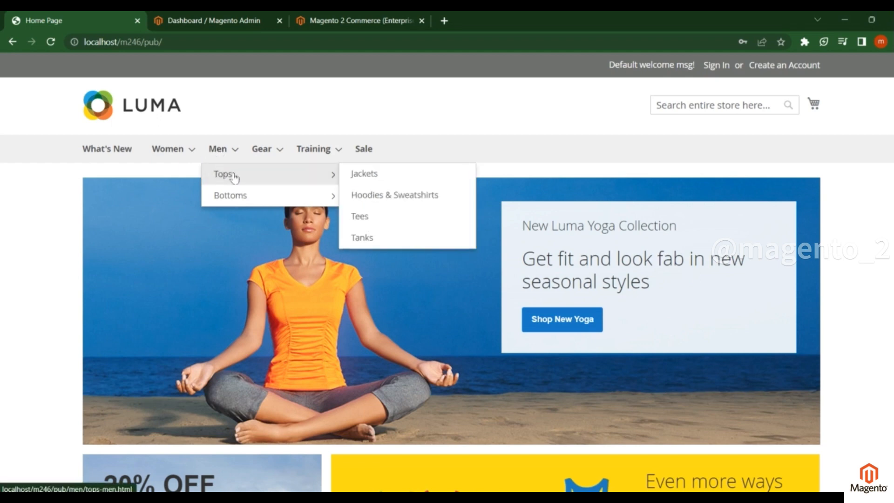
{"action": "mouse_move", "coordinate": [262, 149]}
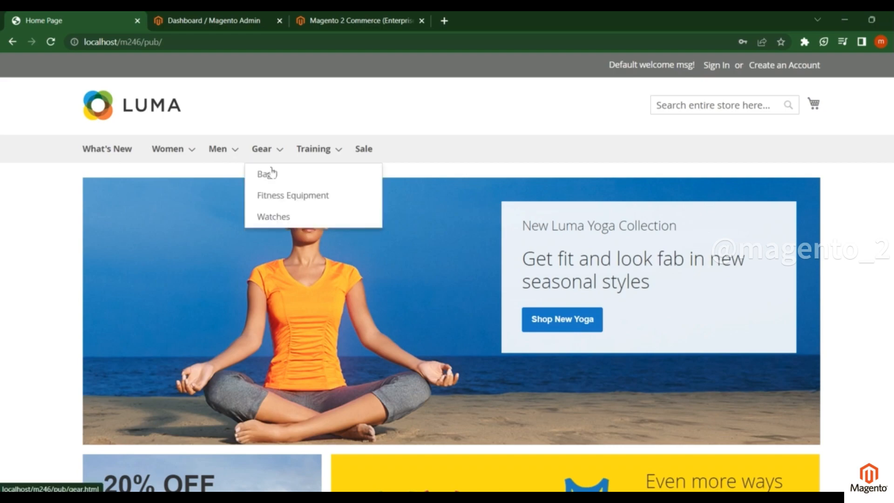